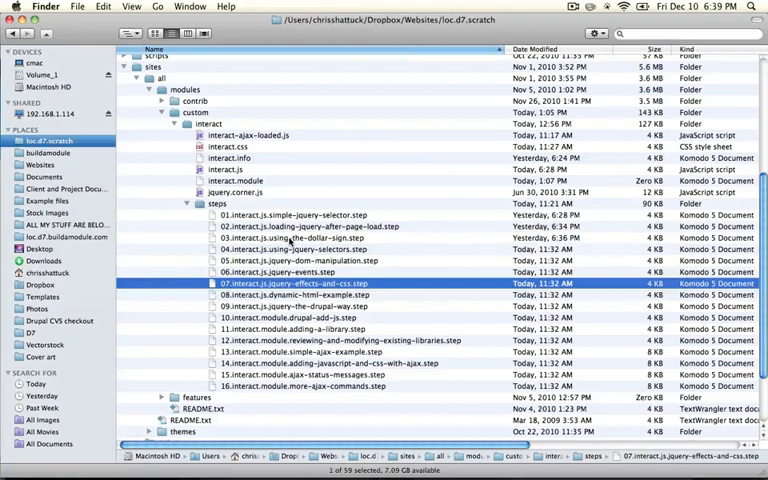
Step: Open 09.interact.js-jquery-the-drupal-way.step from the steps folder in Komodo Edit
left_click(310, 294)
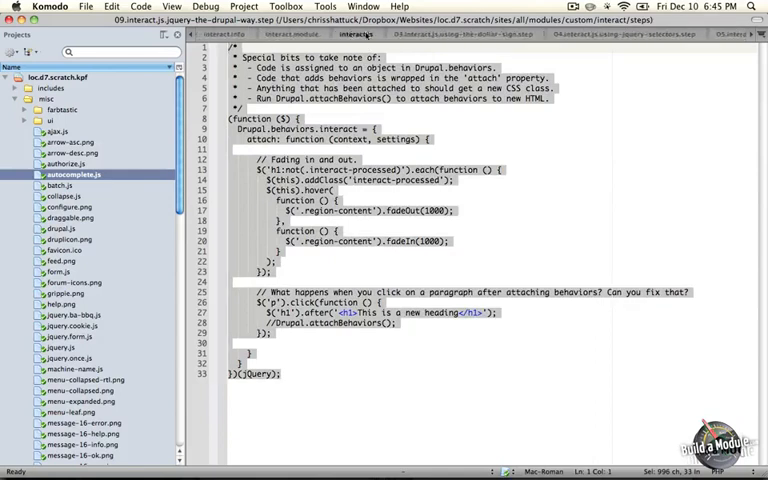
Step: Scroll through the Drupal.behaviors step file to reach the attach function with its context and settings arguments
scroll("down", 3)
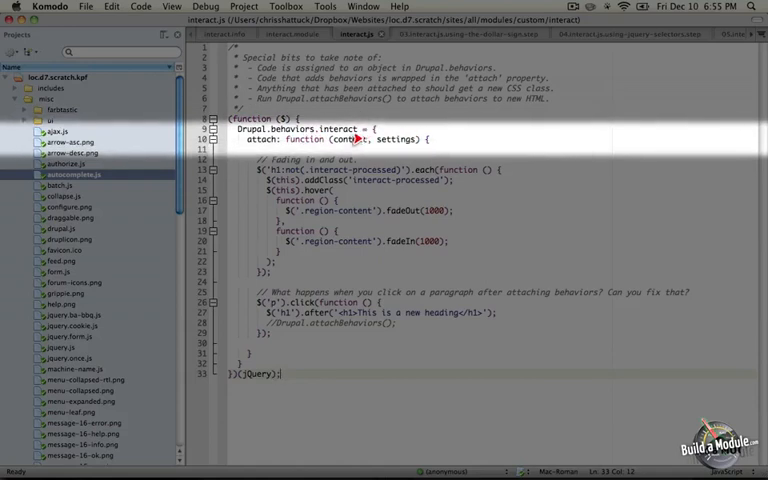
mouse_move(280, 138)
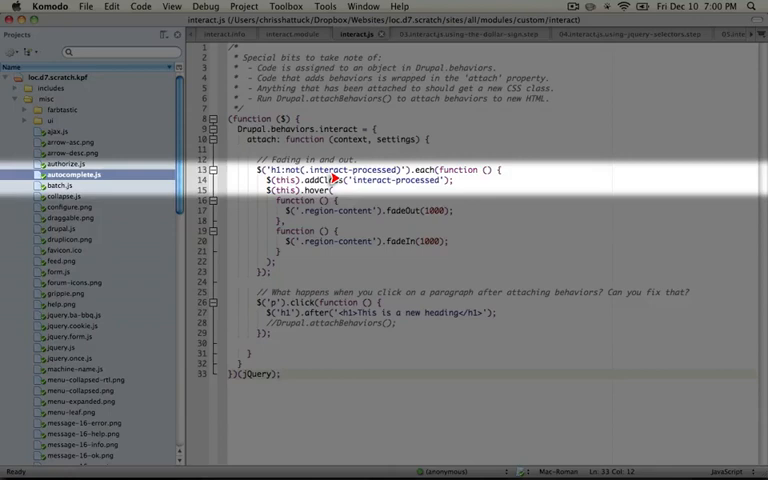
Step: Switch to Firefox showing the local Drupal site's front page with the article headings
left_click(252, 160)
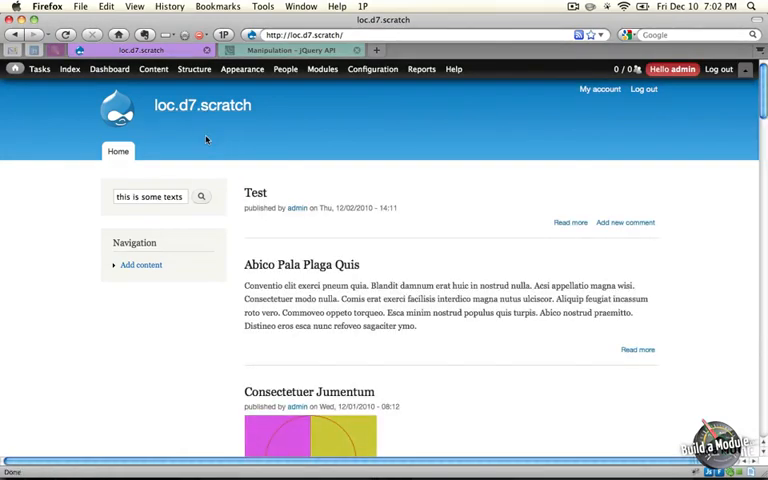
mouse_move(310, 288)
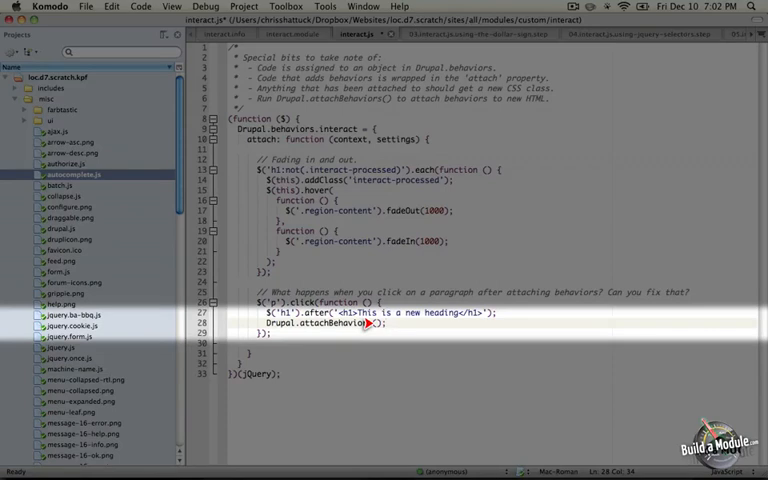
mouse_move(372, 324)
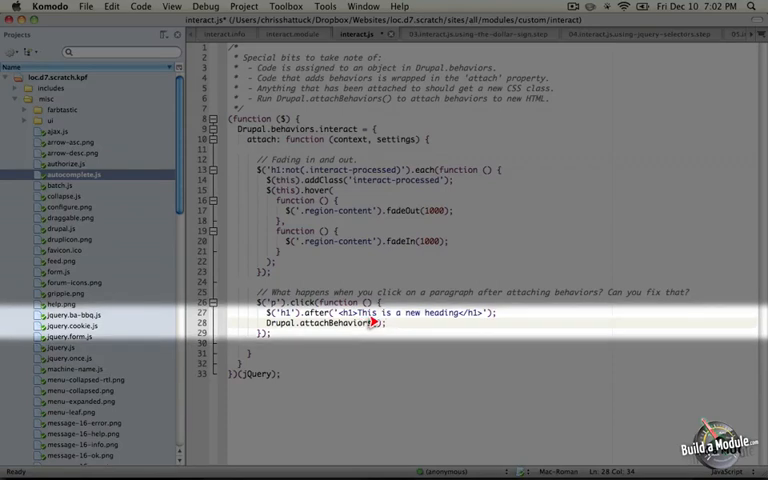